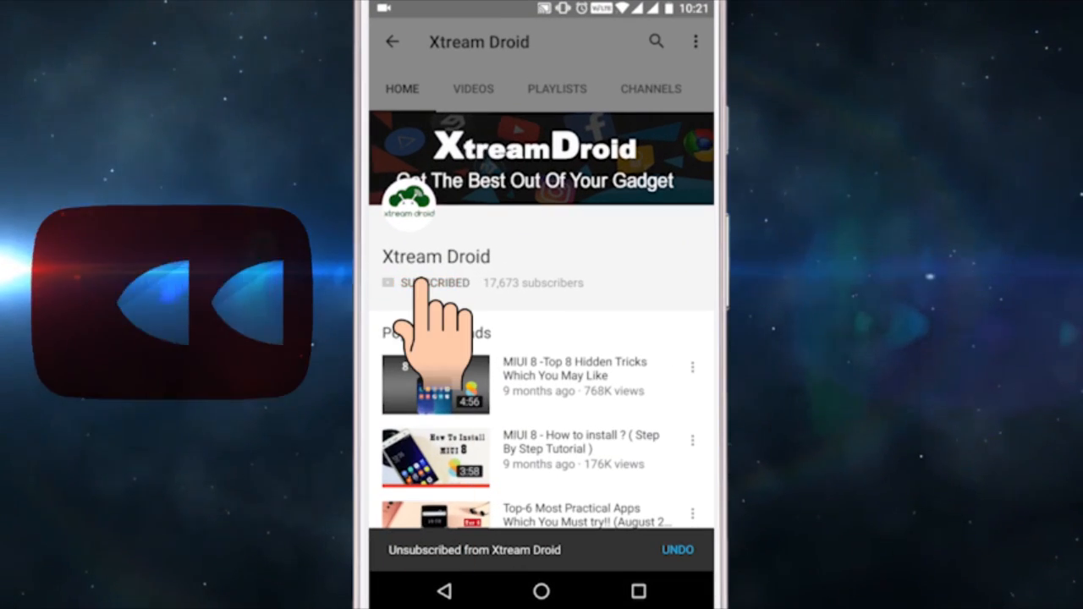
# Subscribe to Xtream Droid from its YouTube channel page
pyautogui.click(434, 283)
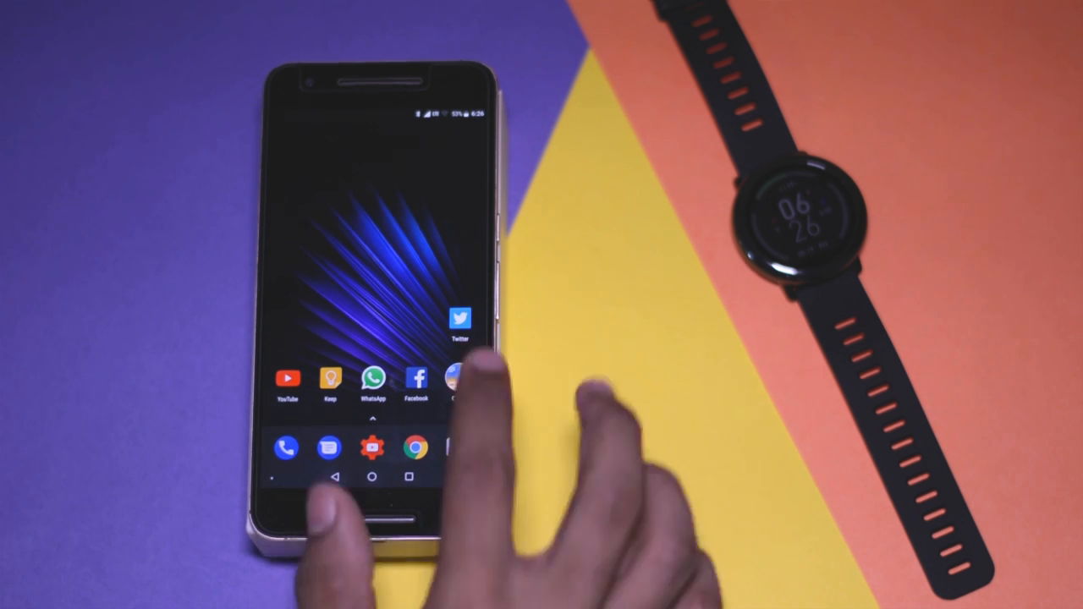
pyautogui.click(459, 319)
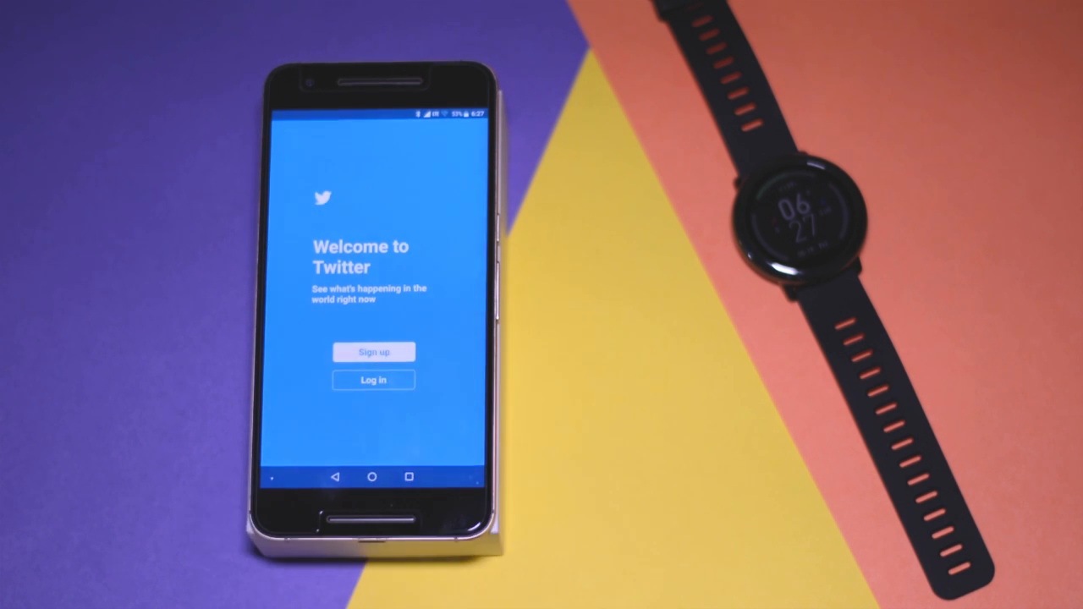
pyautogui.click(374, 380)
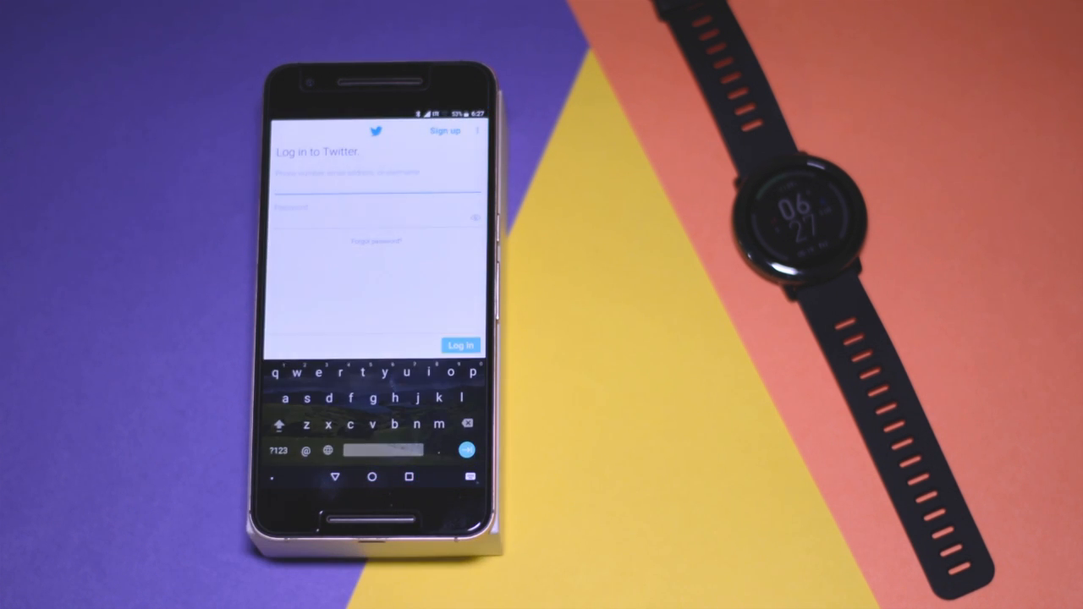
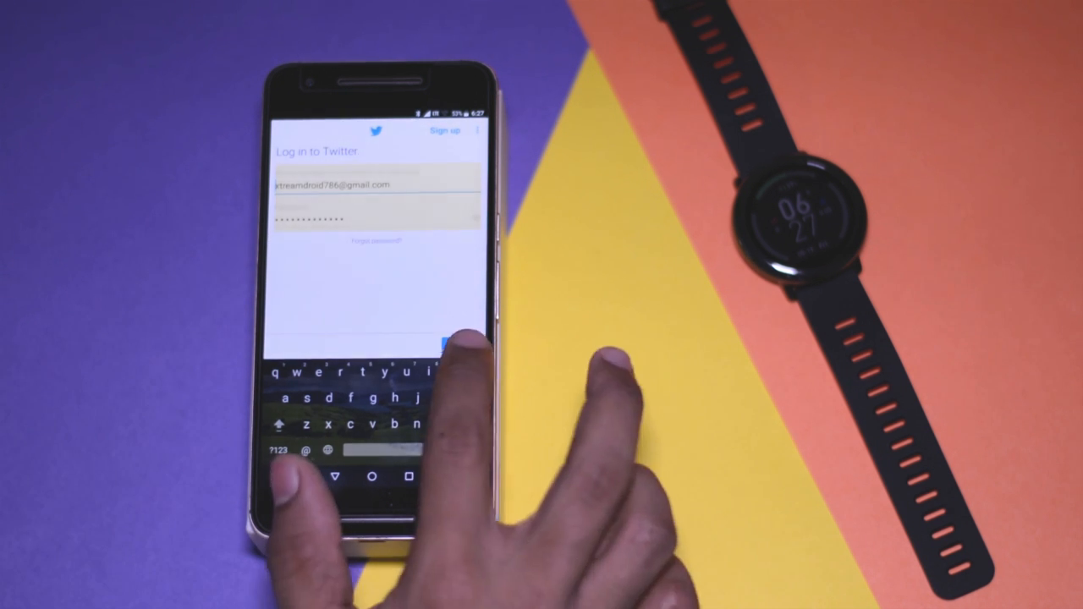
pyautogui.click(452, 343)
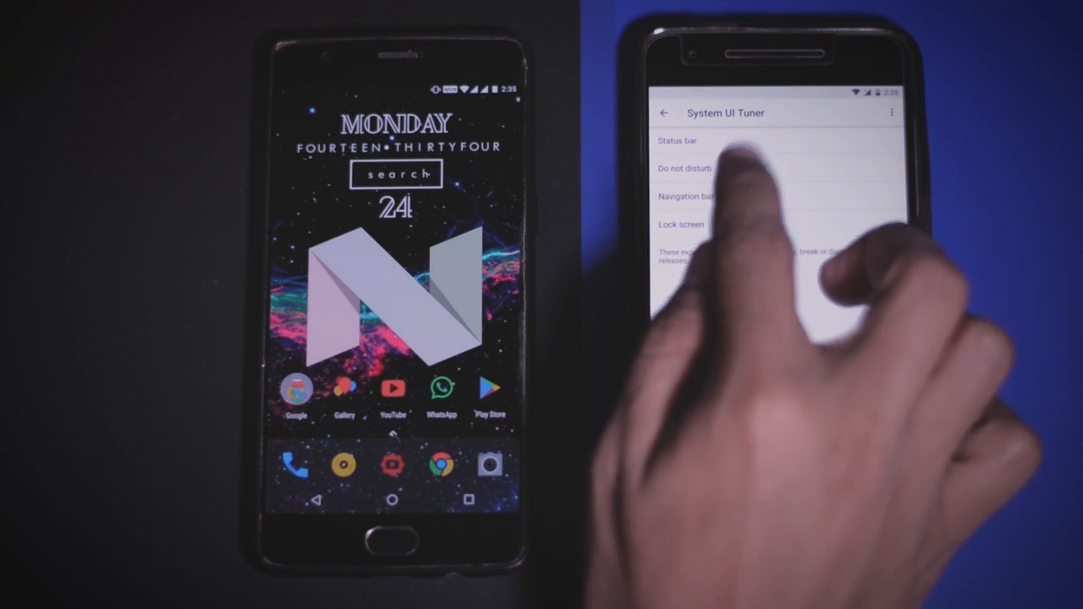
# Set the extra left navigation bar button to Keycode type sending keycode 17
pyautogui.click(687, 196)
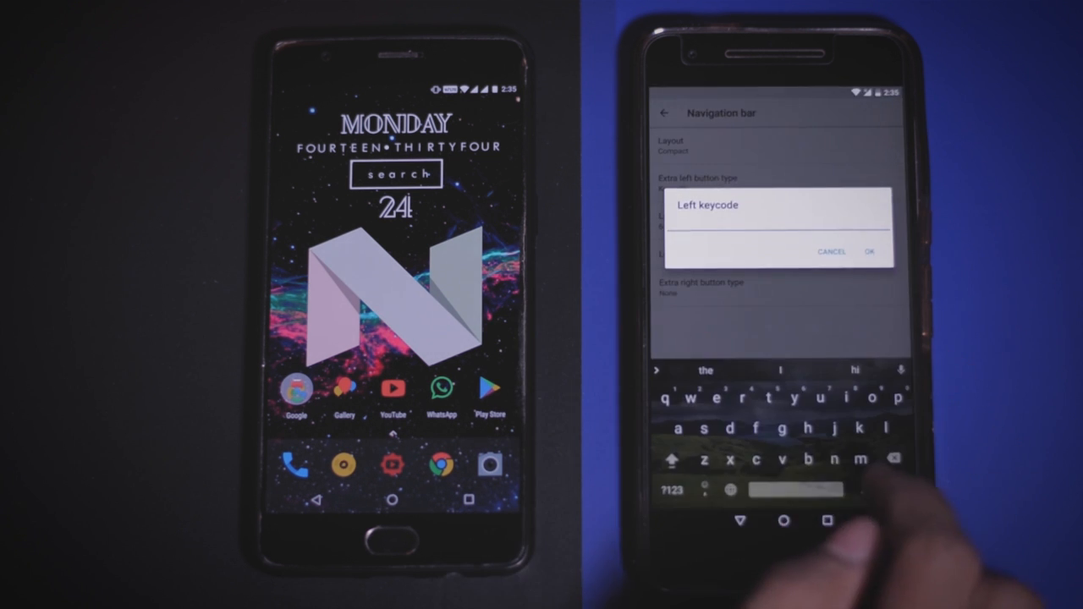
pyautogui.write('17')
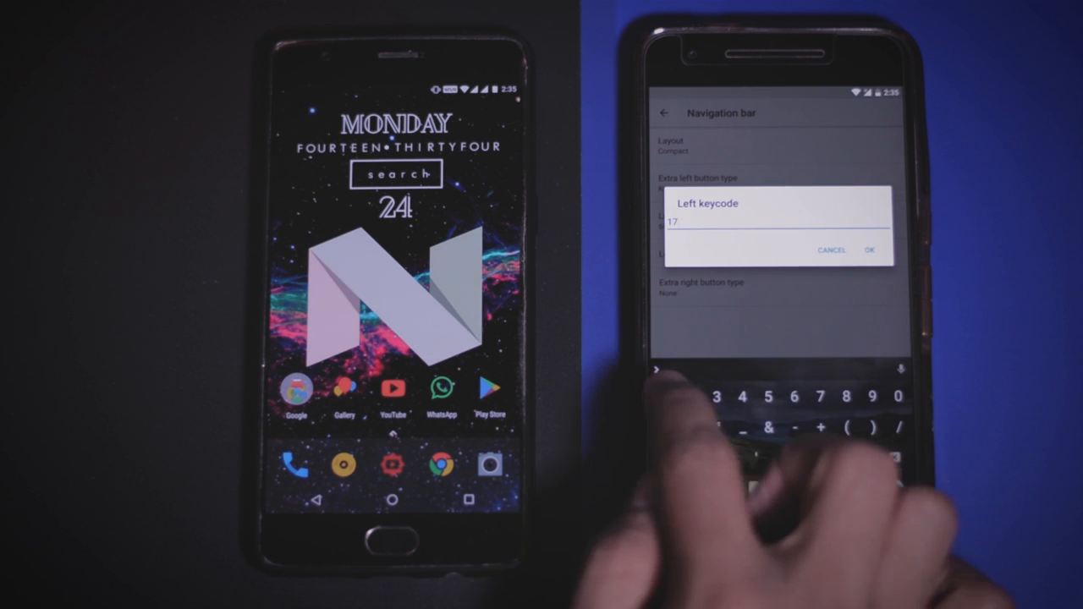
pyautogui.click(870, 249)
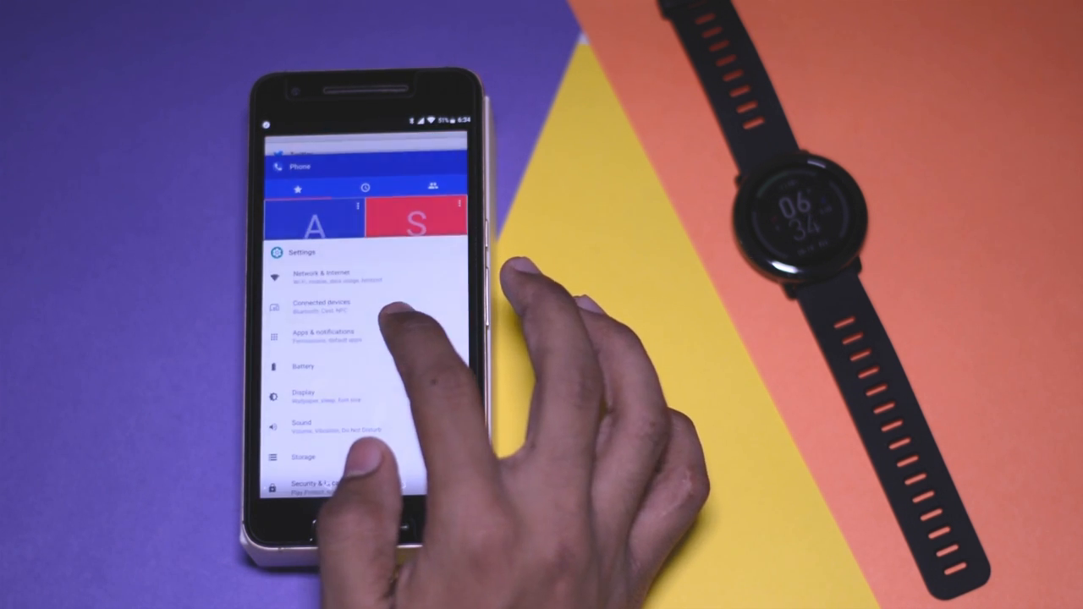
pyautogui.scroll(-3)
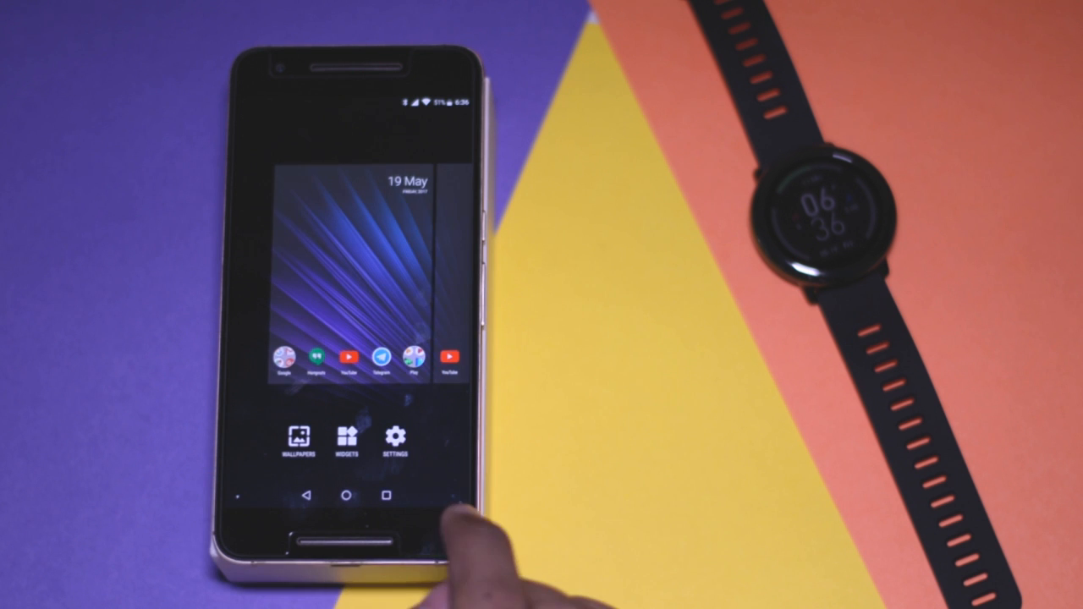
# Pick a different app icon shape in Pixel Launcher's home settings
pyautogui.click(394, 440)
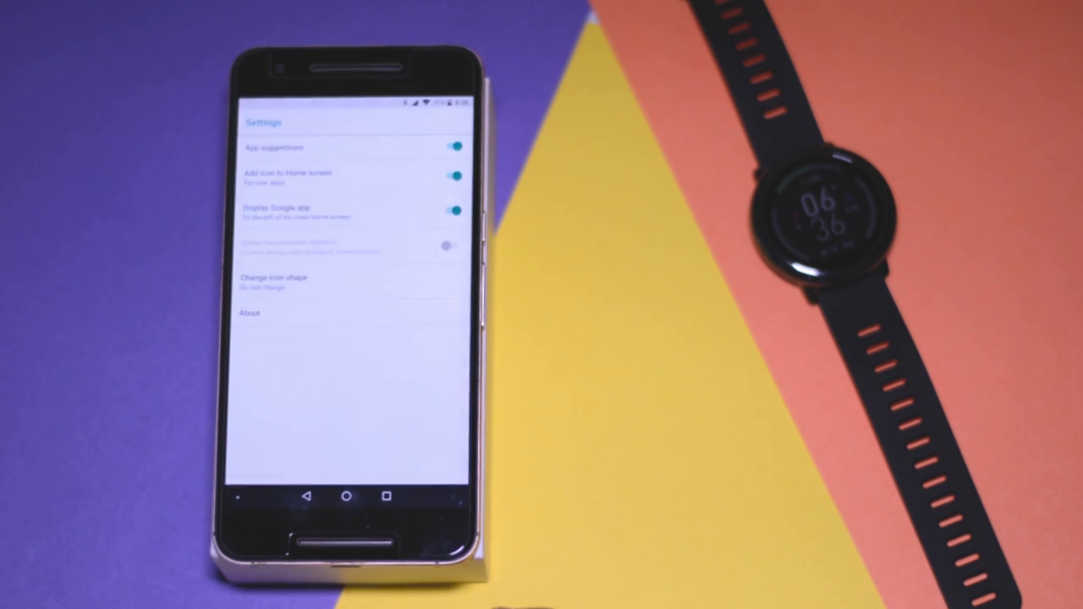
pyautogui.click(288, 281)
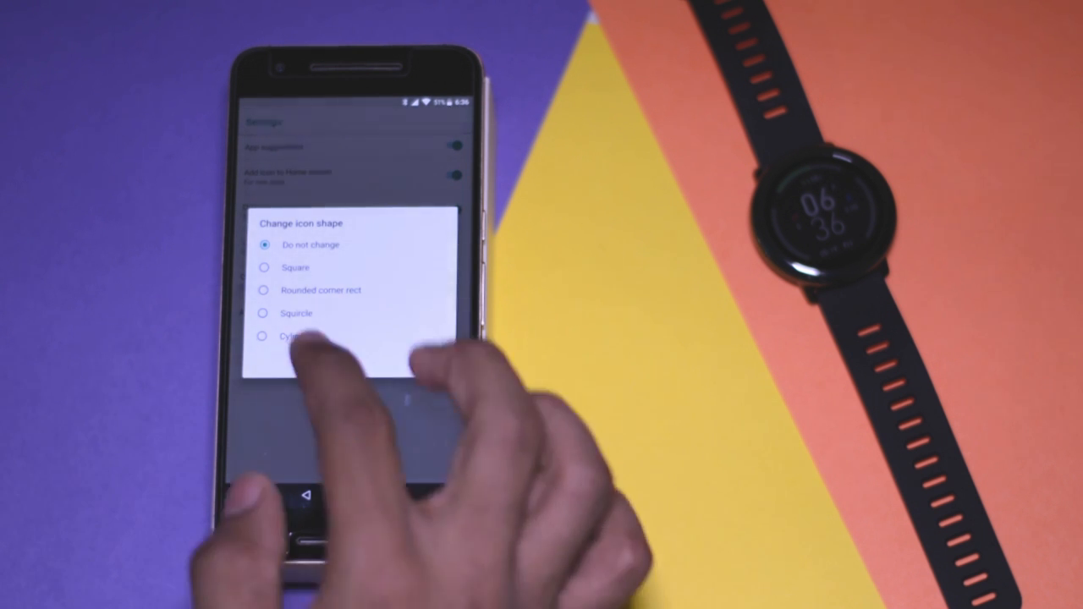
pyautogui.click(292, 336)
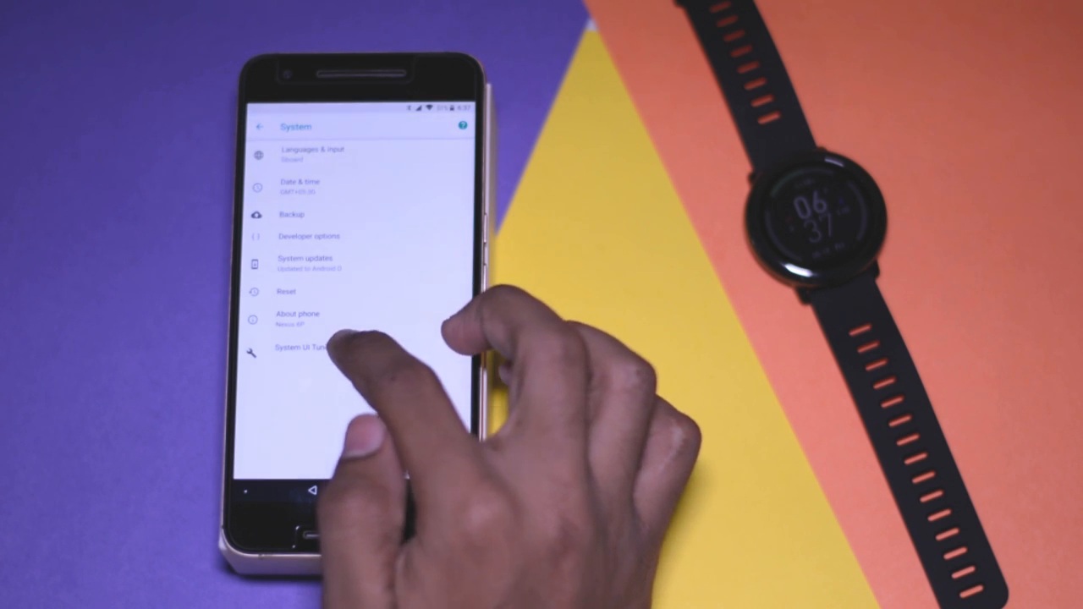
# Open the navigation bar Layout options in System UI Tuner
pyautogui.click(305, 348)
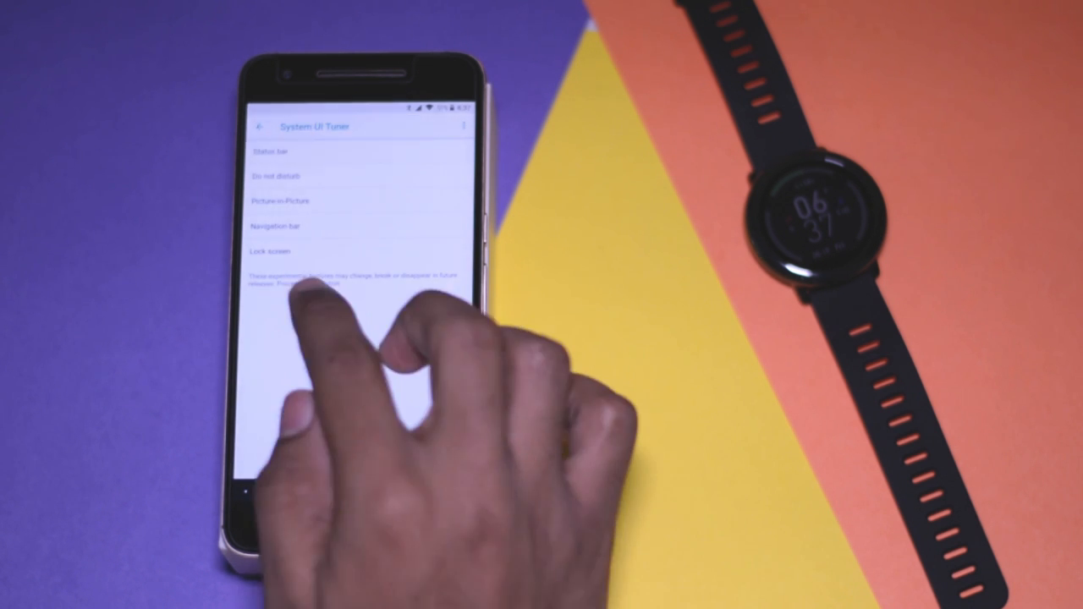
pyautogui.click(275, 226)
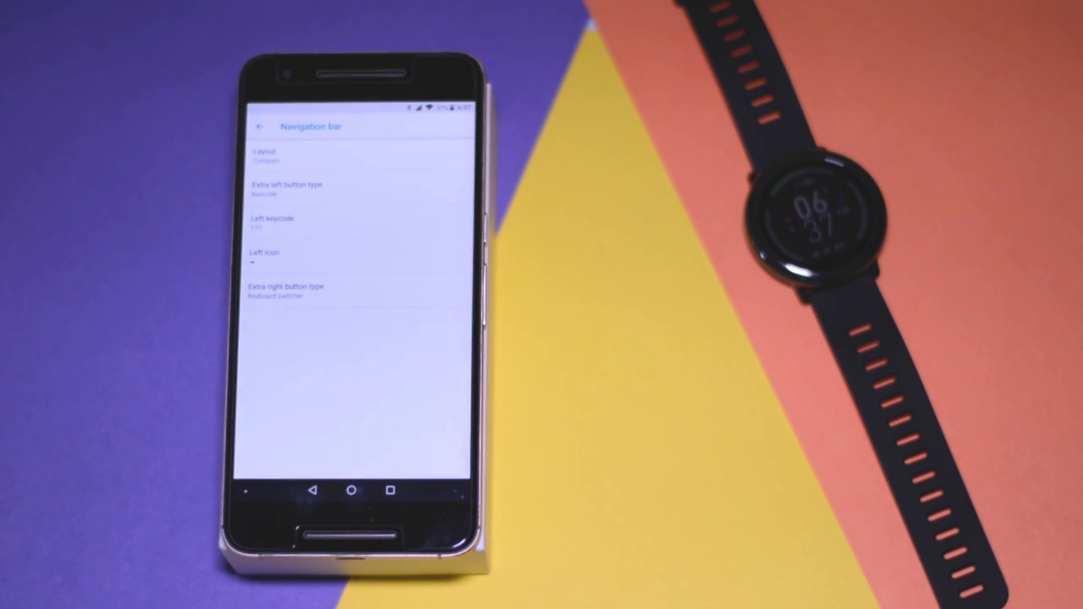
pyautogui.click(267, 156)
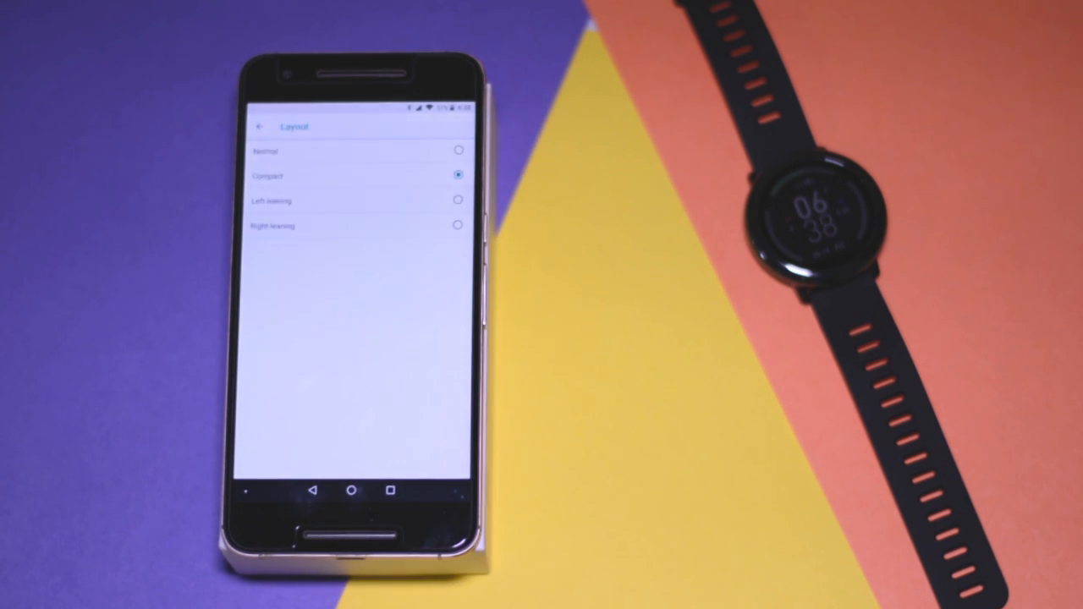
pyautogui.click(260, 127)
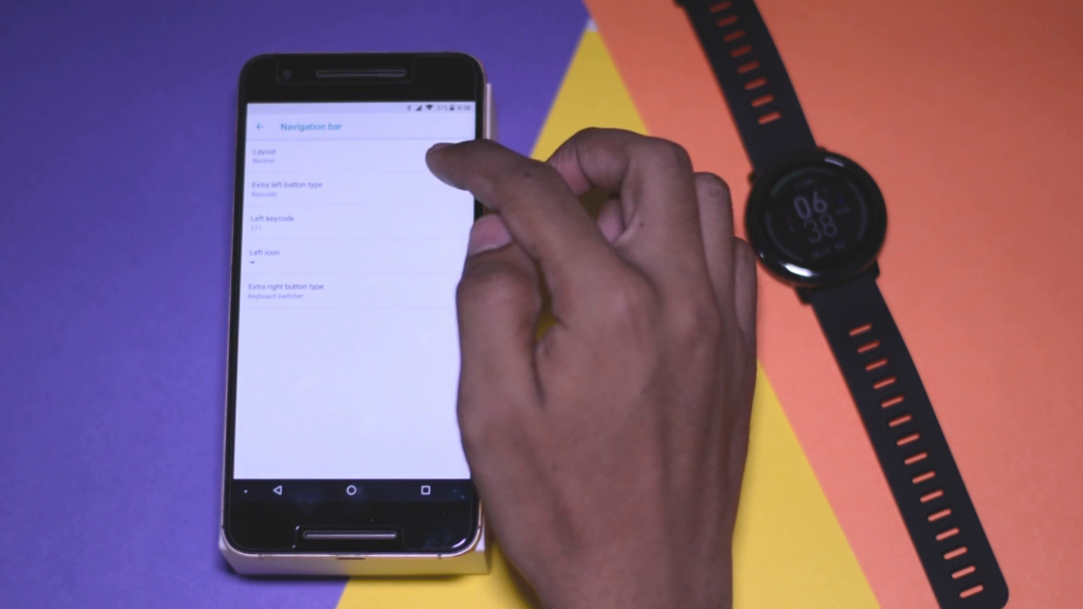
pyautogui.click(271, 156)
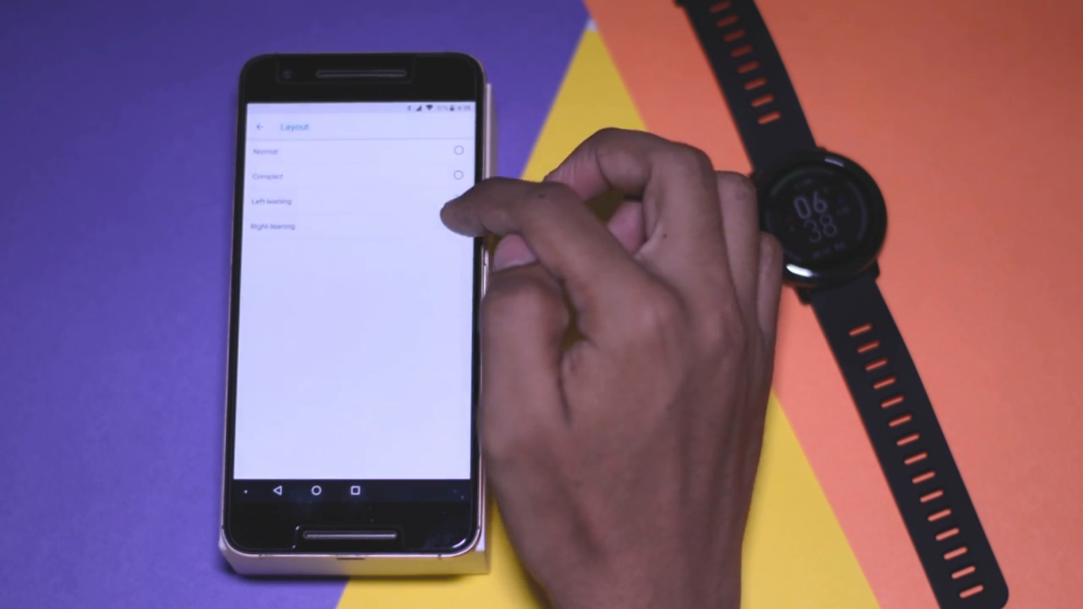
# Choose the Right-leaning layout, then reopen the Navigation bar settings
pyautogui.click(457, 226)
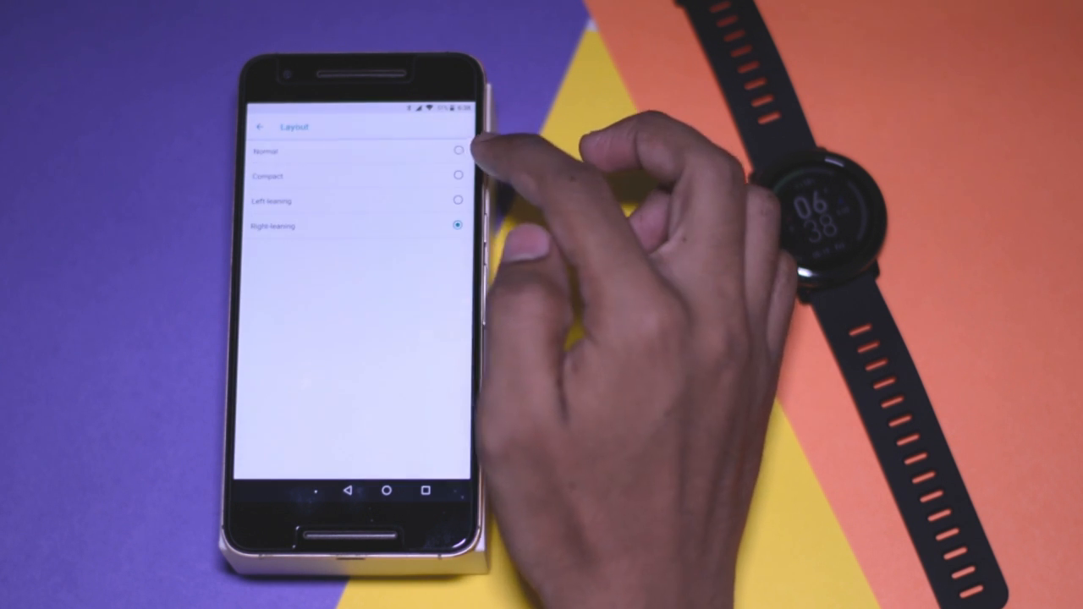
pyautogui.click(259, 127)
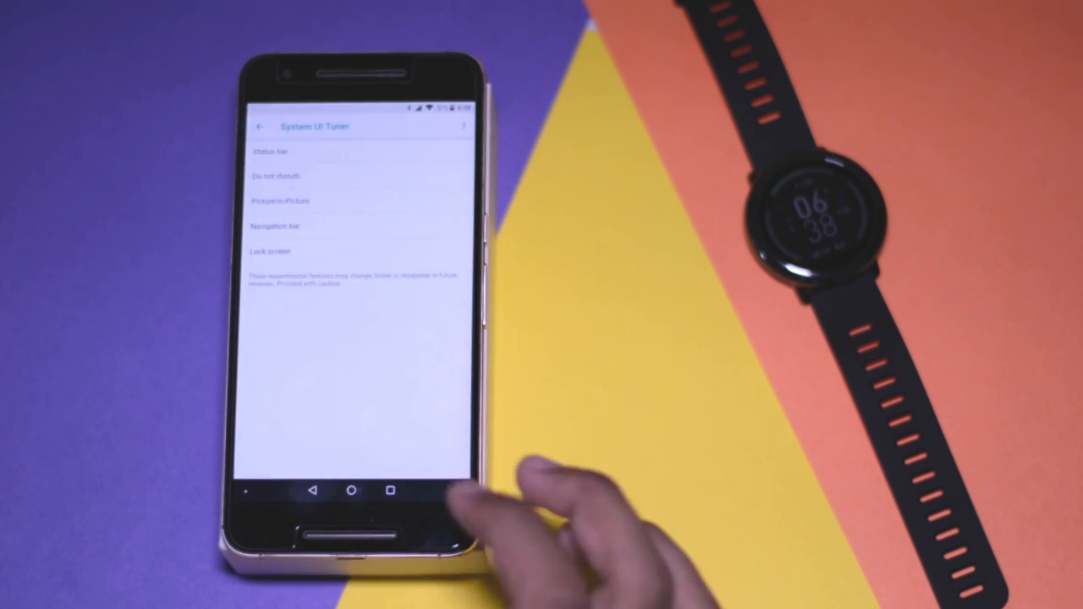
pyautogui.click(275, 226)
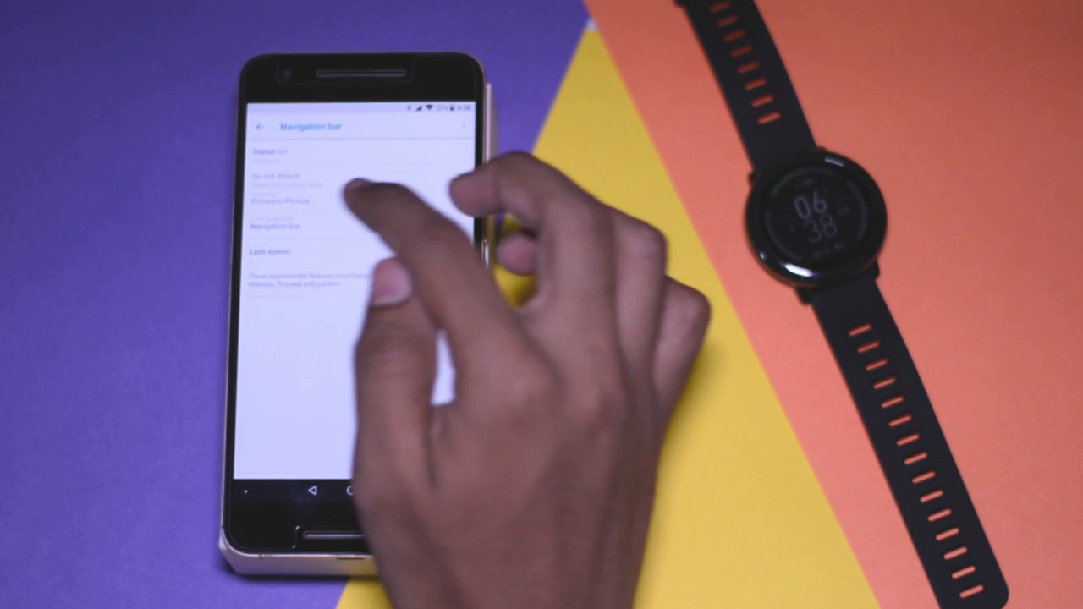
pyautogui.click(304, 187)
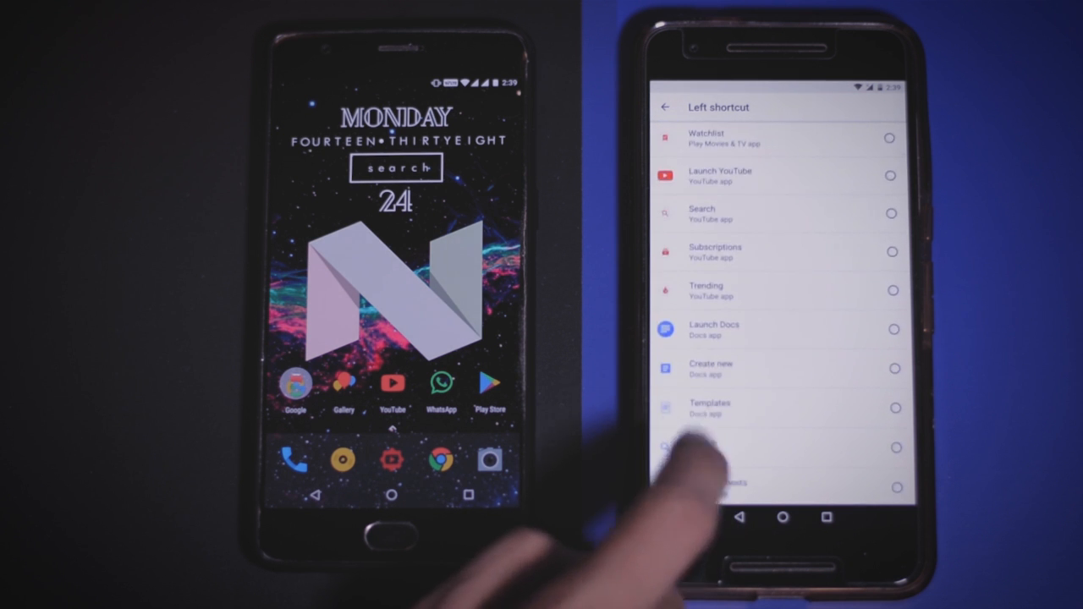
# Scroll through the left lock-screen shortcut's list of apps and actions
pyautogui.scroll(-3)
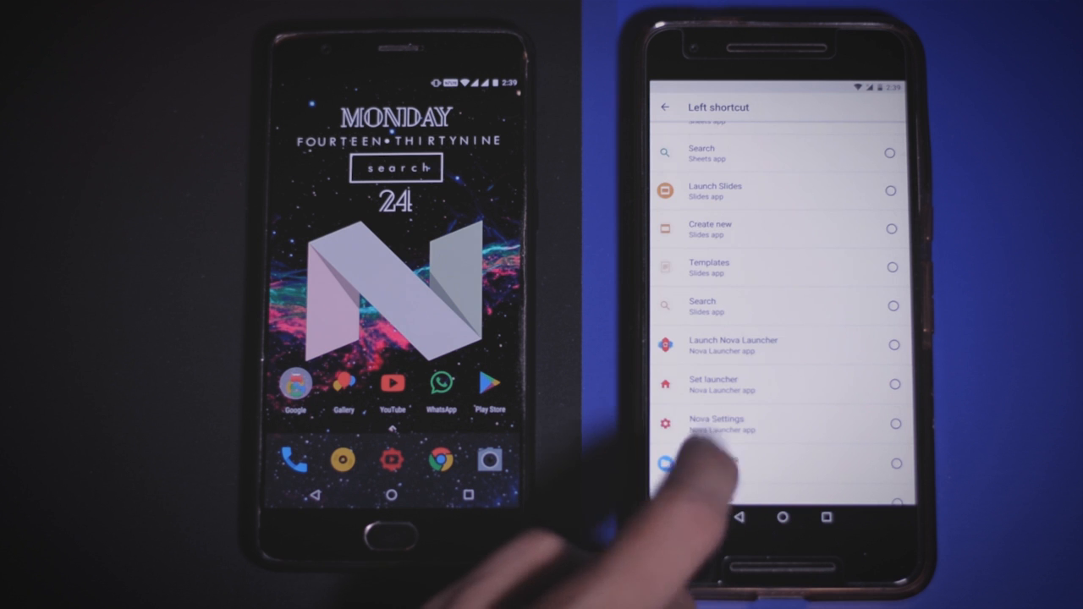
pyautogui.scroll(-3)
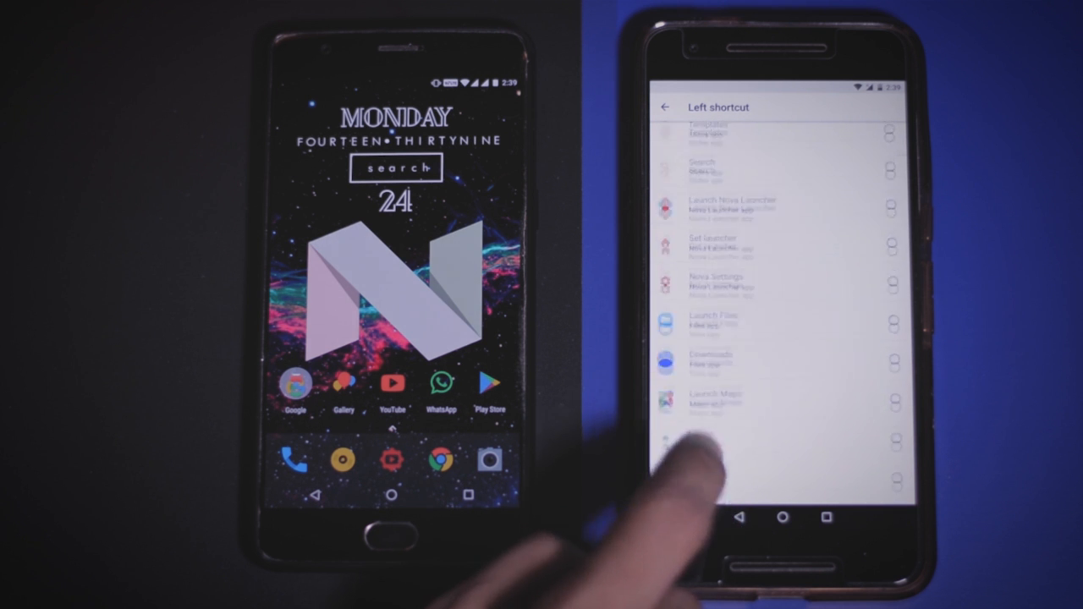
pyautogui.scroll(-3)
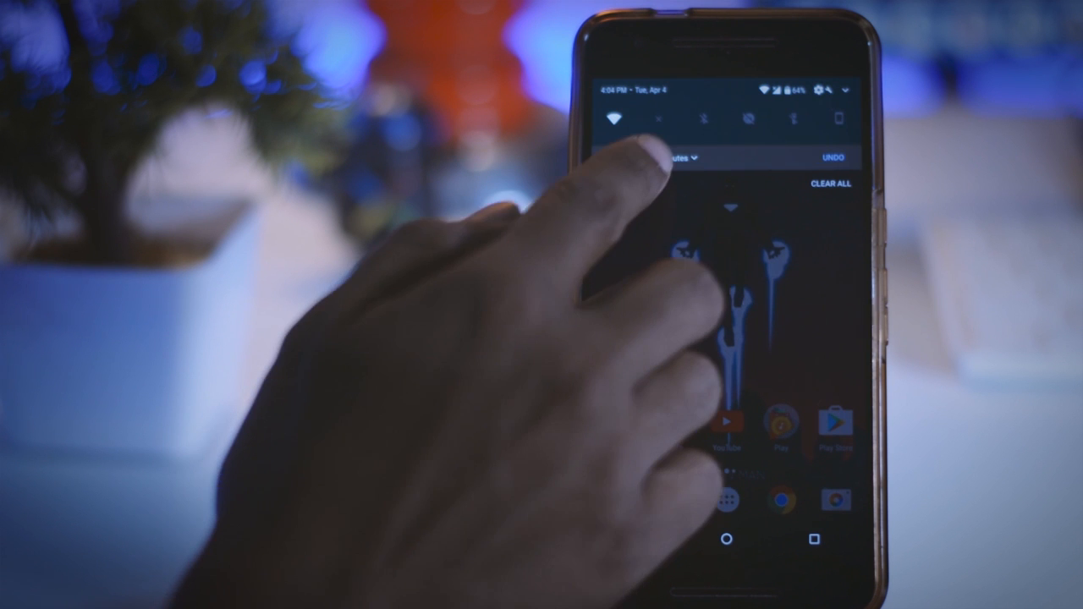
# Choose a snooze duration for the partly swiped notification
pyautogui.click(689, 158)
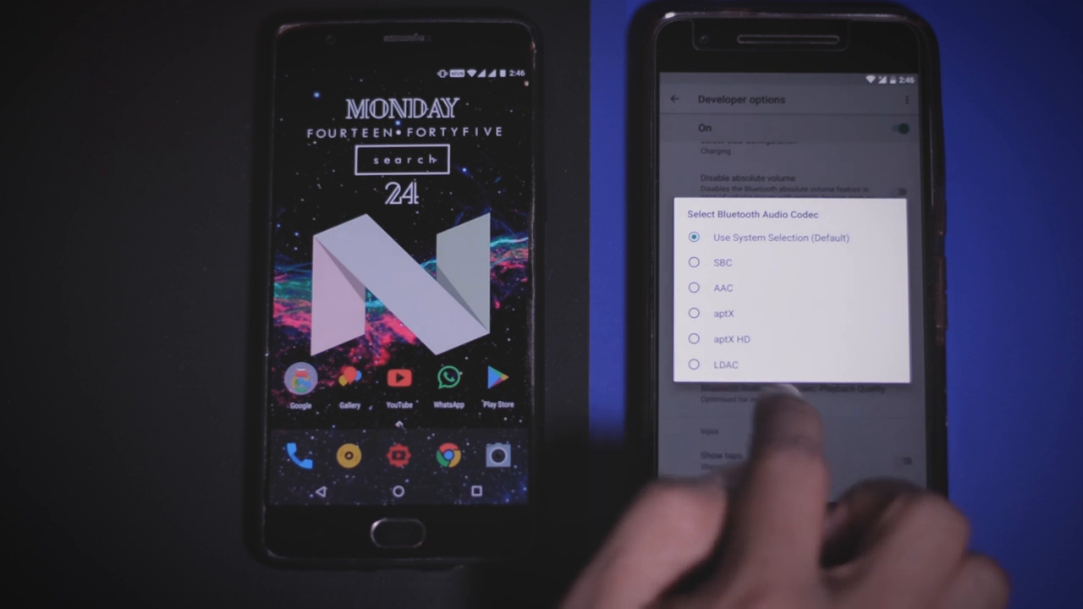
# Select LDAC in the Bluetooth Audio Codec dialog
pyautogui.click(725, 365)
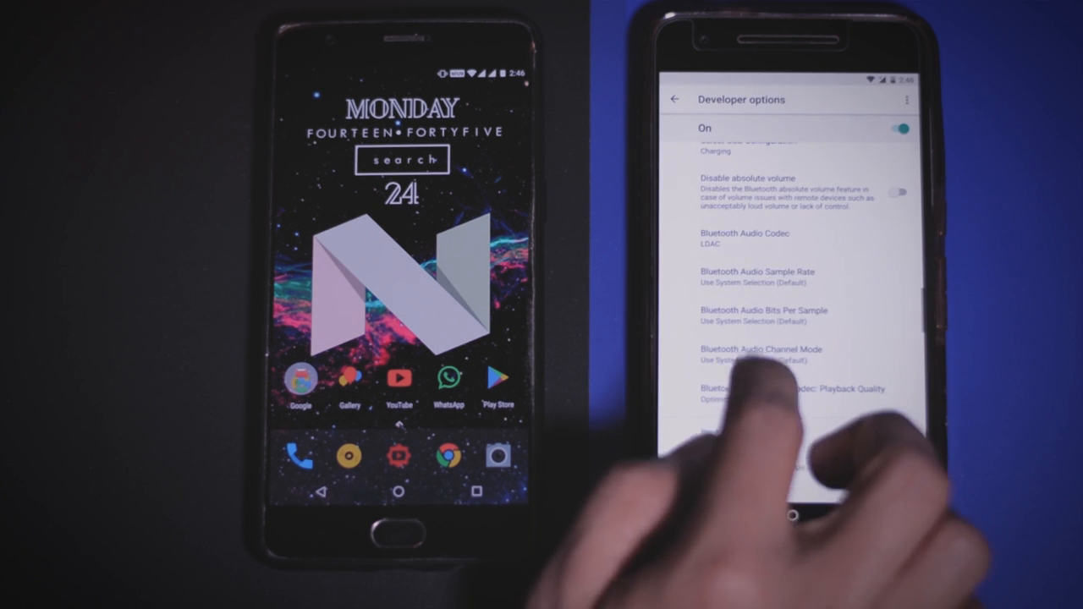
pyautogui.click(756, 275)
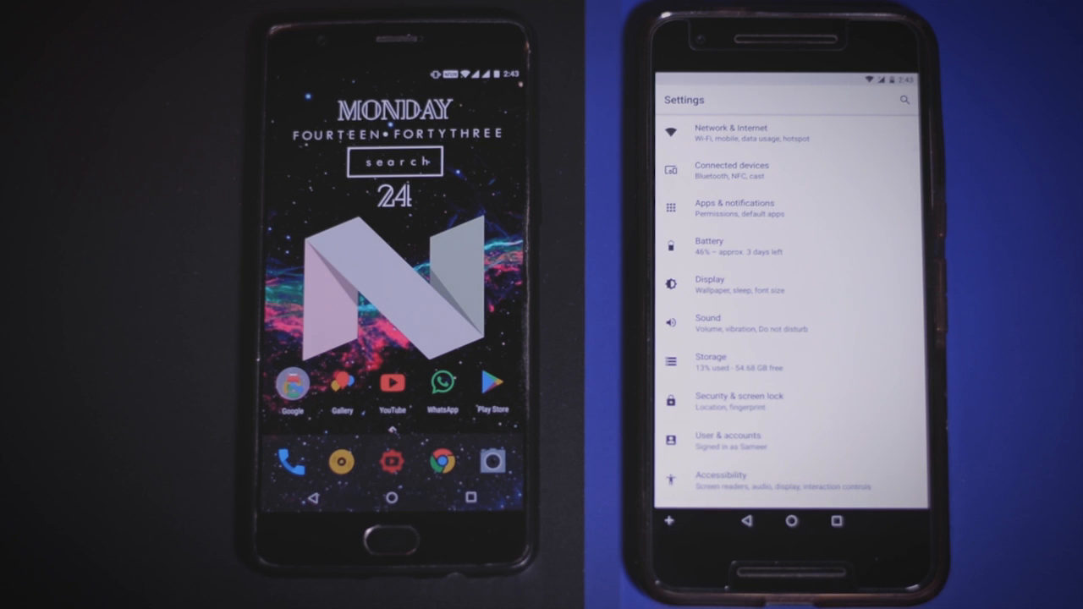
# Open Storage settings and start Free up space to list removable items
pyautogui.scroll(-3)
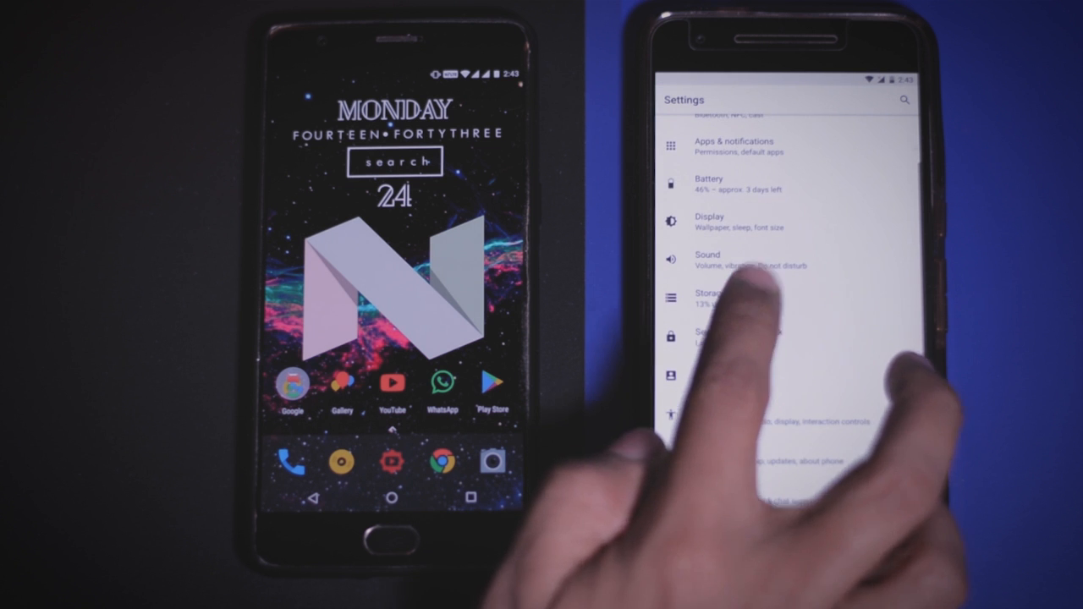
pyautogui.click(719, 297)
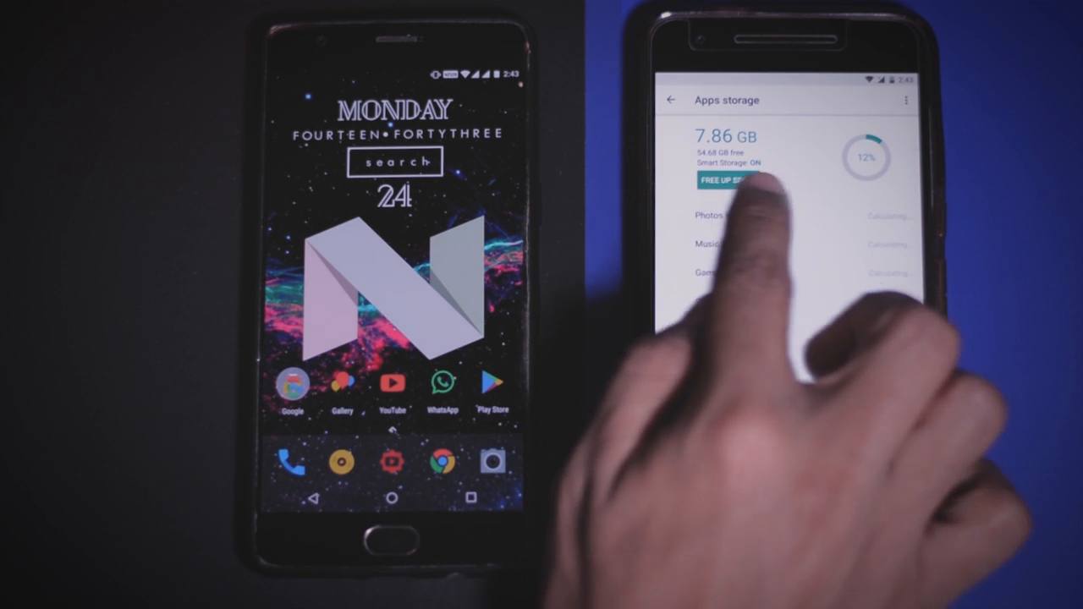
pyautogui.click(724, 182)
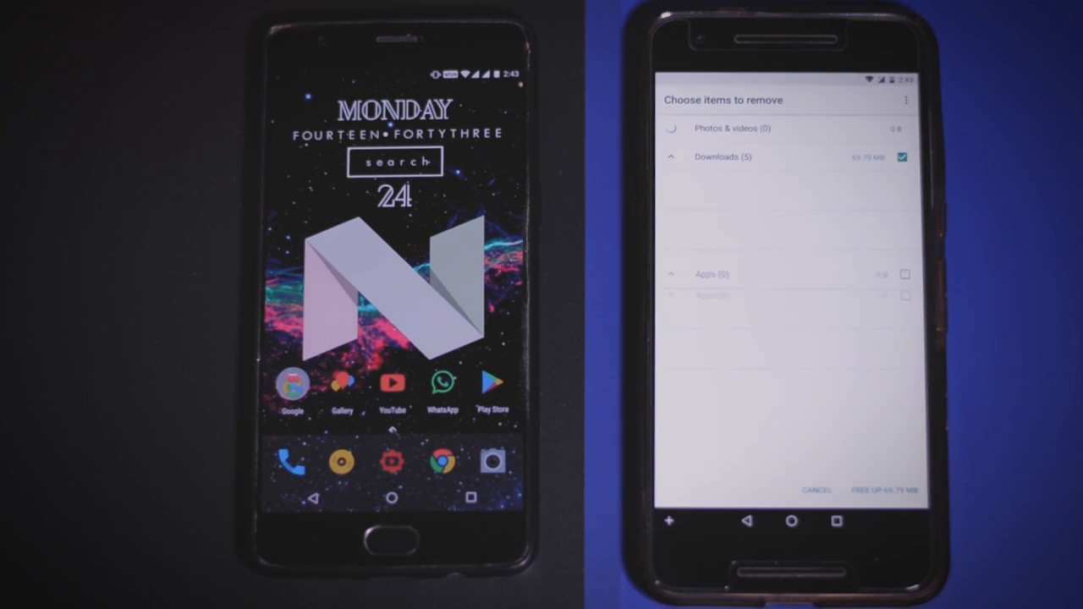